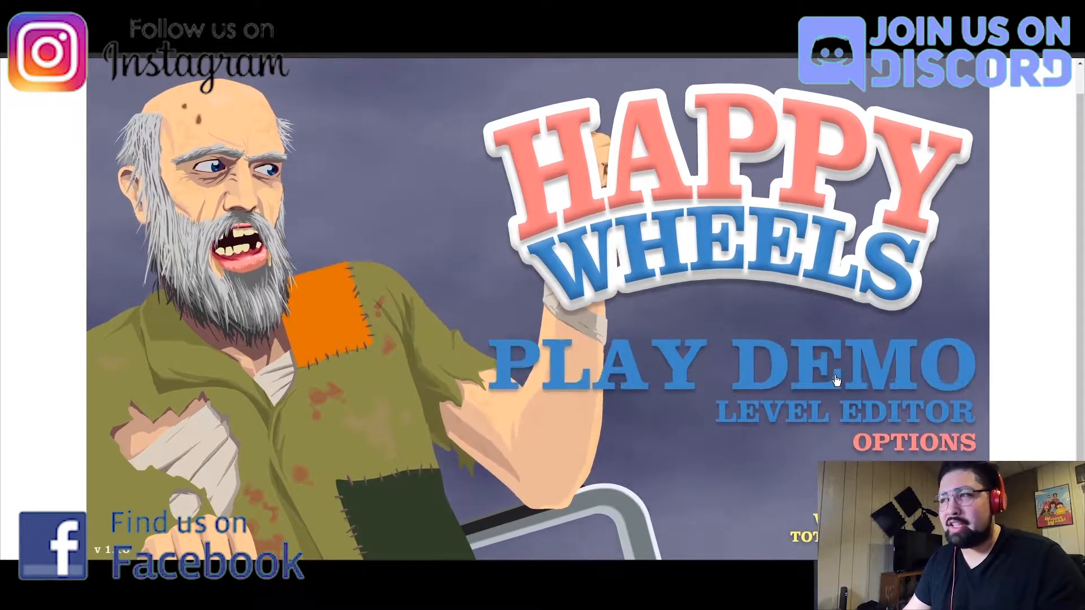
Step: Scroll the title screen and enter the demo, landing on Featured Levels with TrapTrac selected
scroll("down", 3)
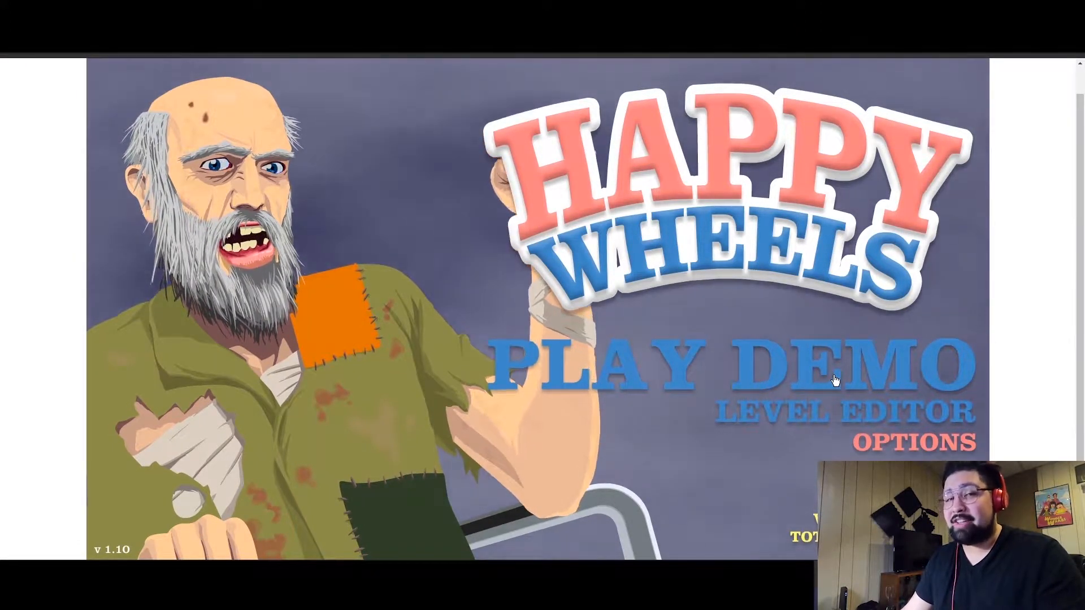
left_click(686, 380)
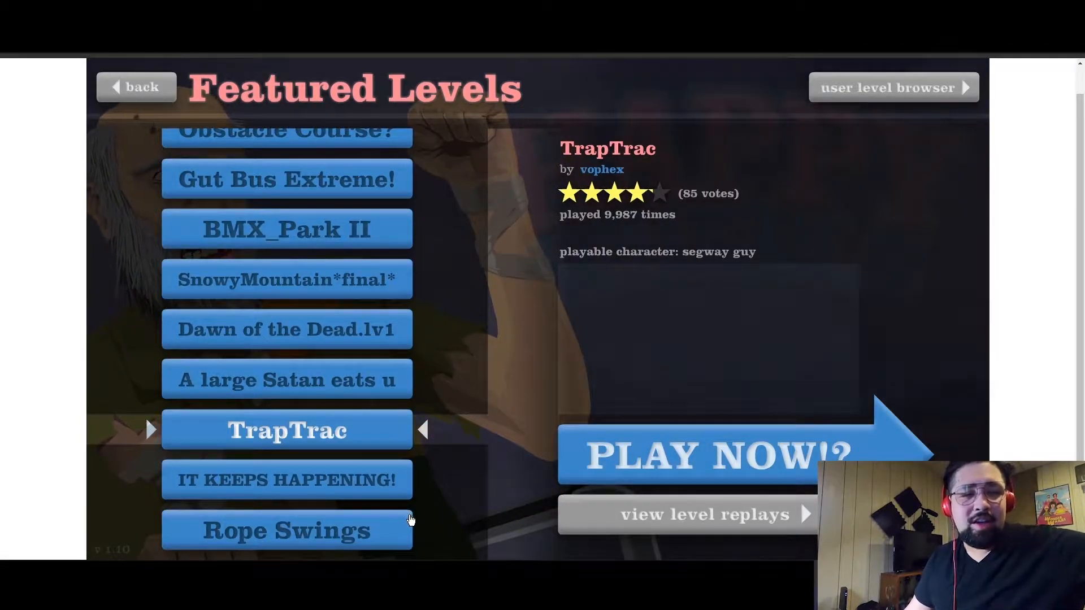
mouse_move(425, 510)
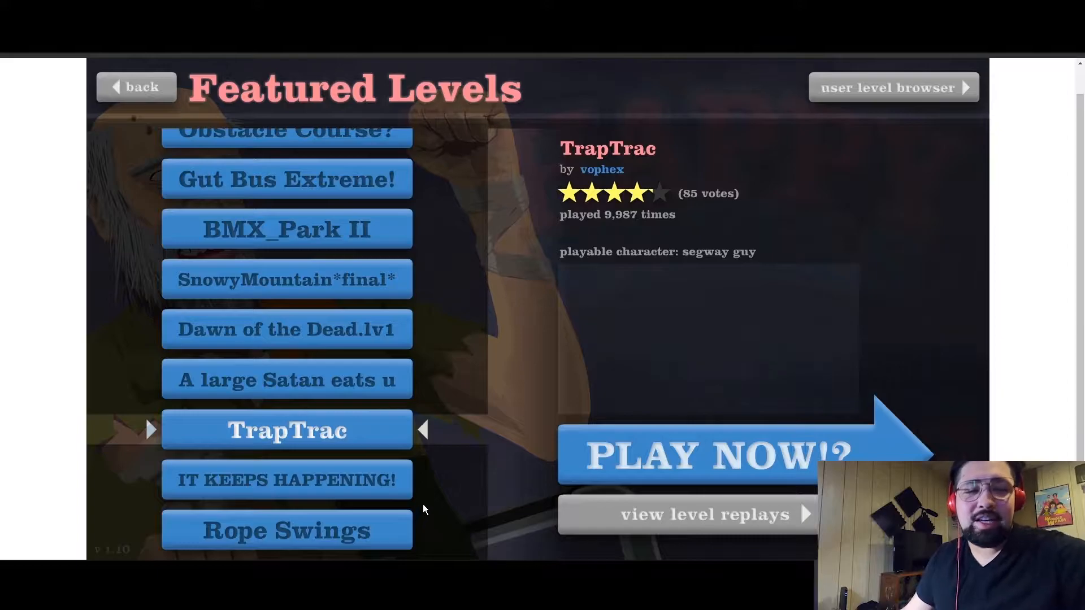
mouse_move(430, 571)
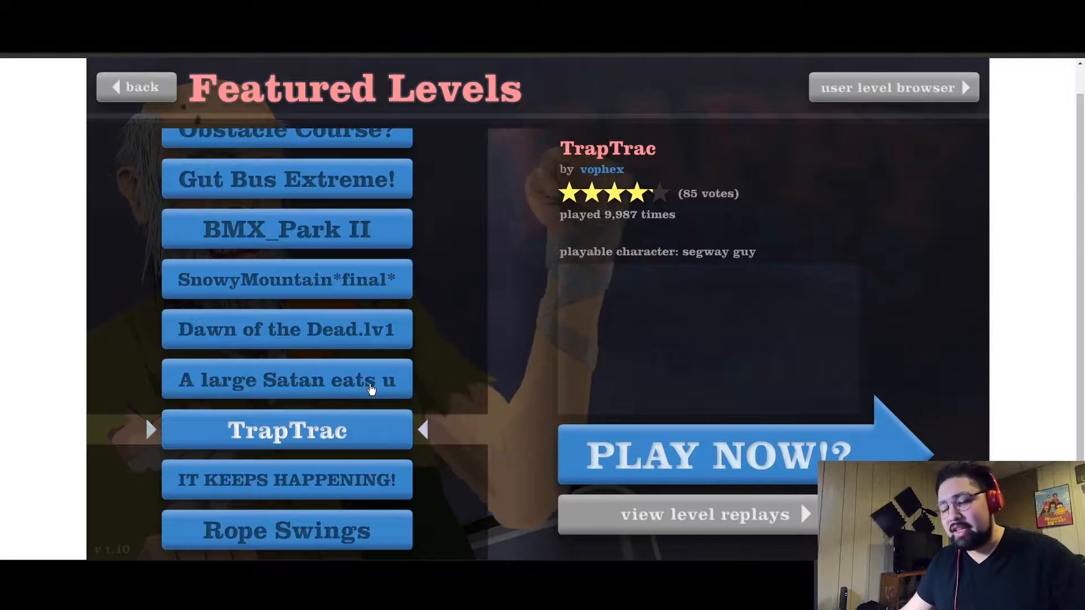
Step: Launch 'A large Satan eats u' as the bicycle man with child, then pause it
left_click(287, 379)
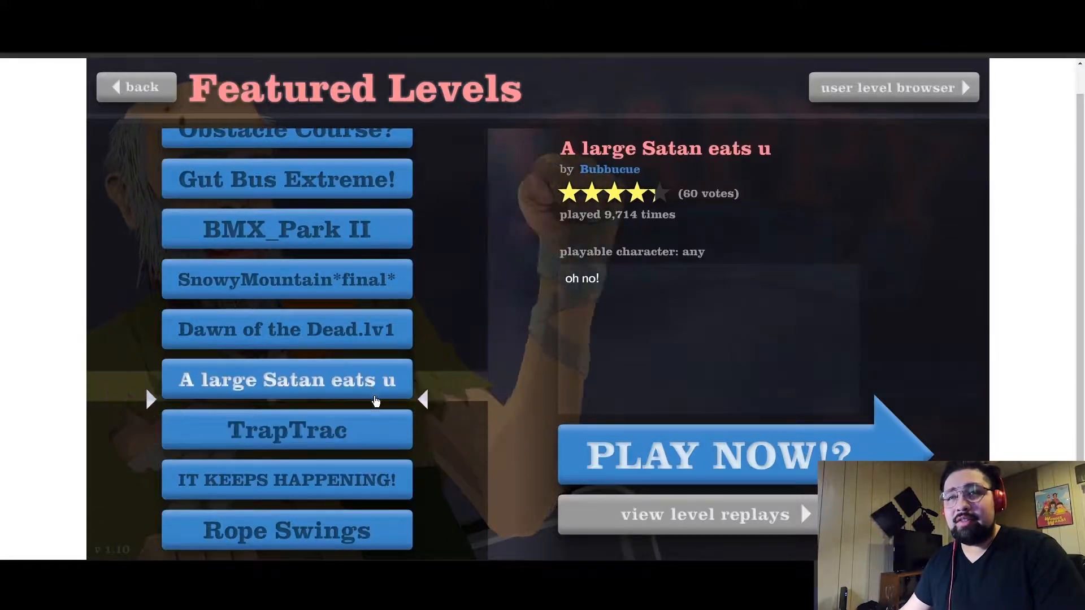
left_click(702, 455)
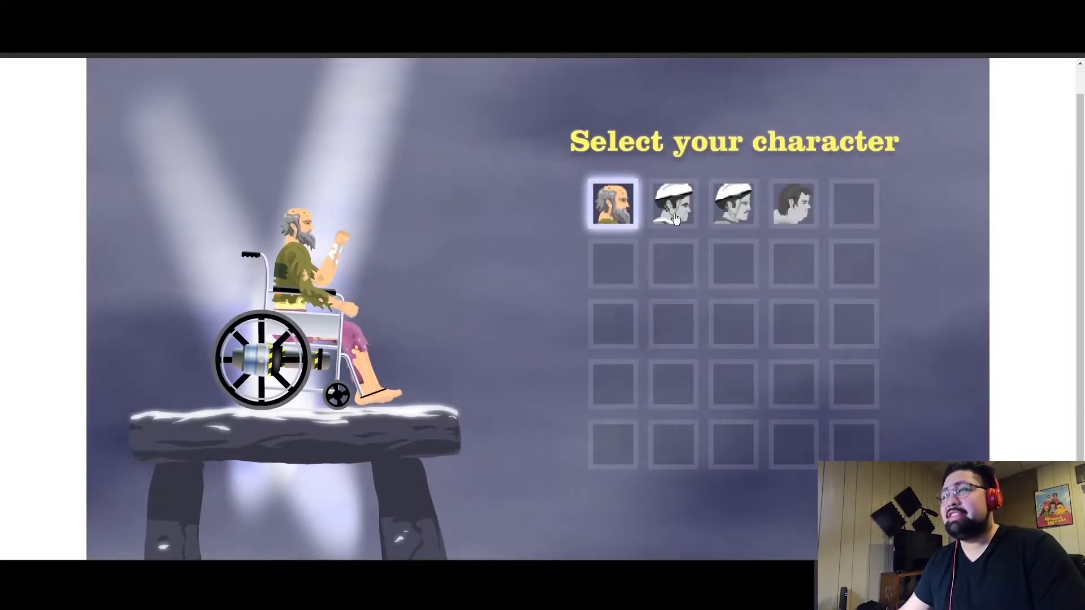
left_click(795, 207)
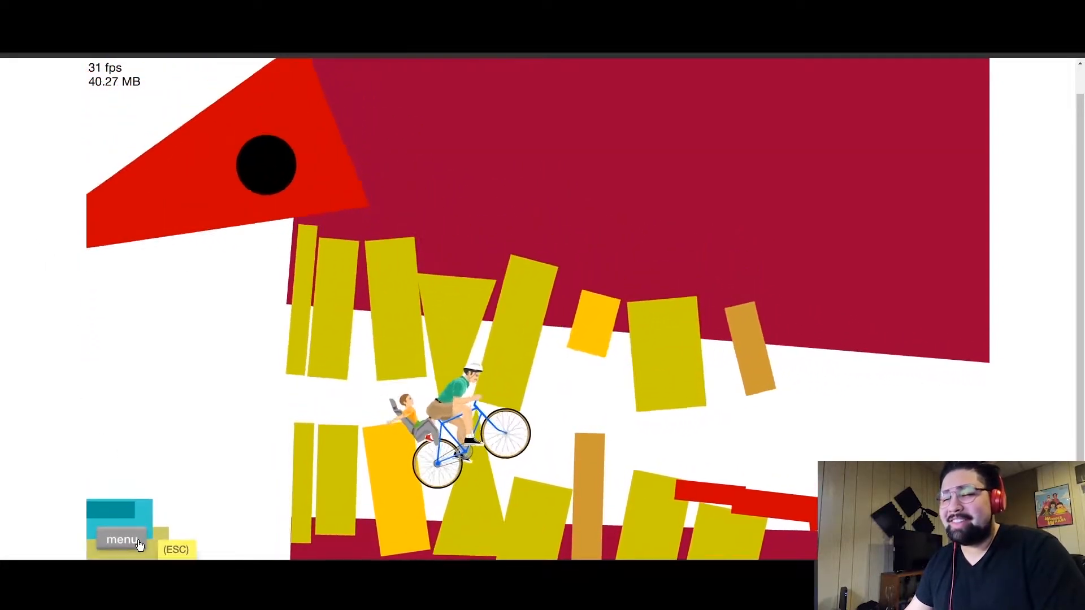
left_click(122, 540)
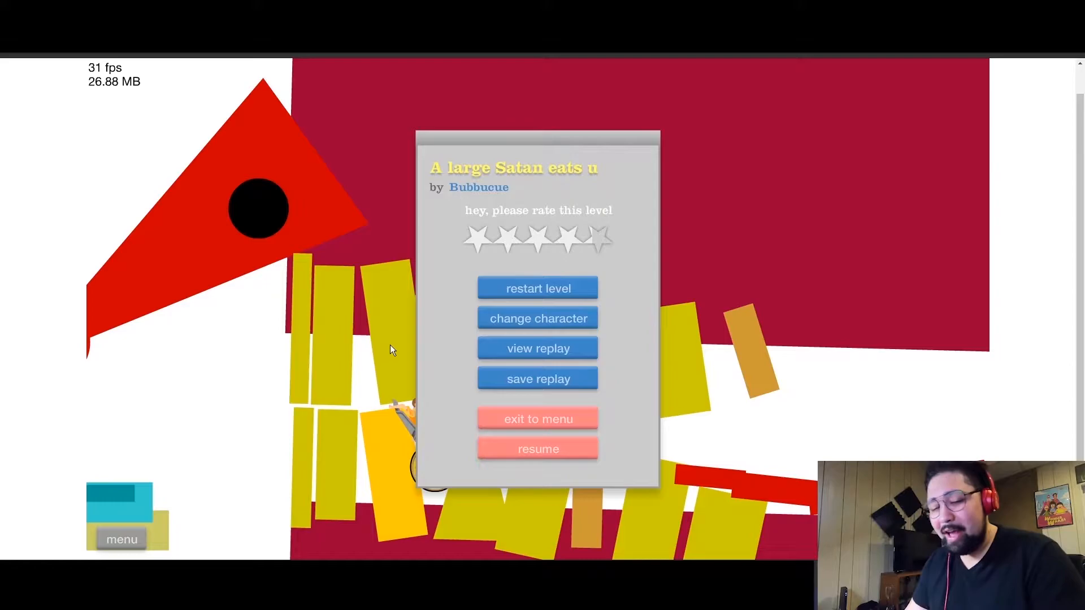
Step: Resume 'A large Satan eats u' and ride to victory in 82.80 seconds
left_click(538, 449)
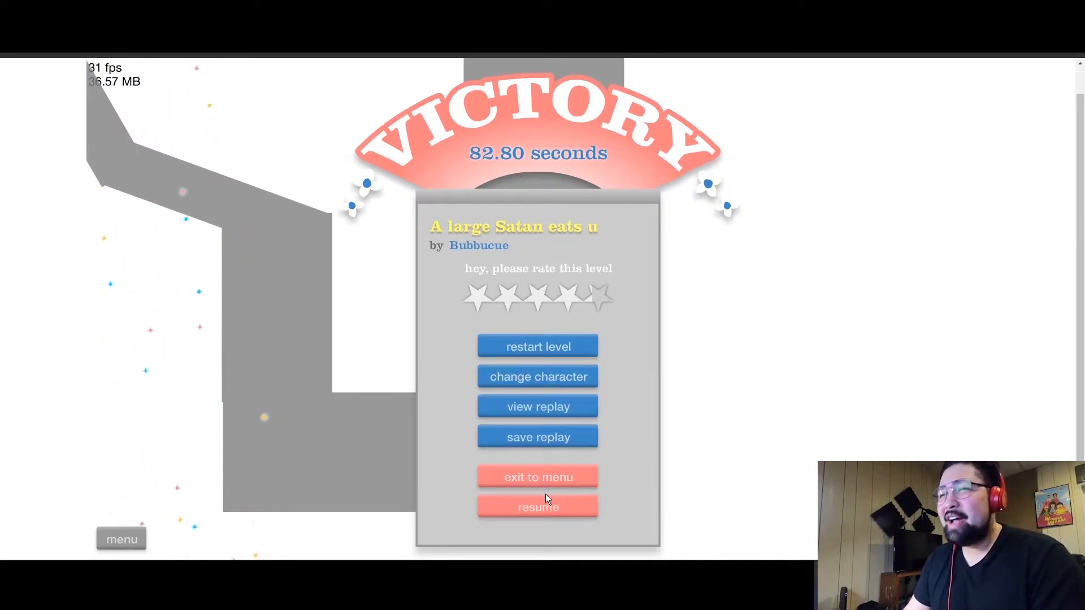
Step: Exit the victory screen, then select and launch 'Obstacle Course?' to its character selection
left_click(538, 477)
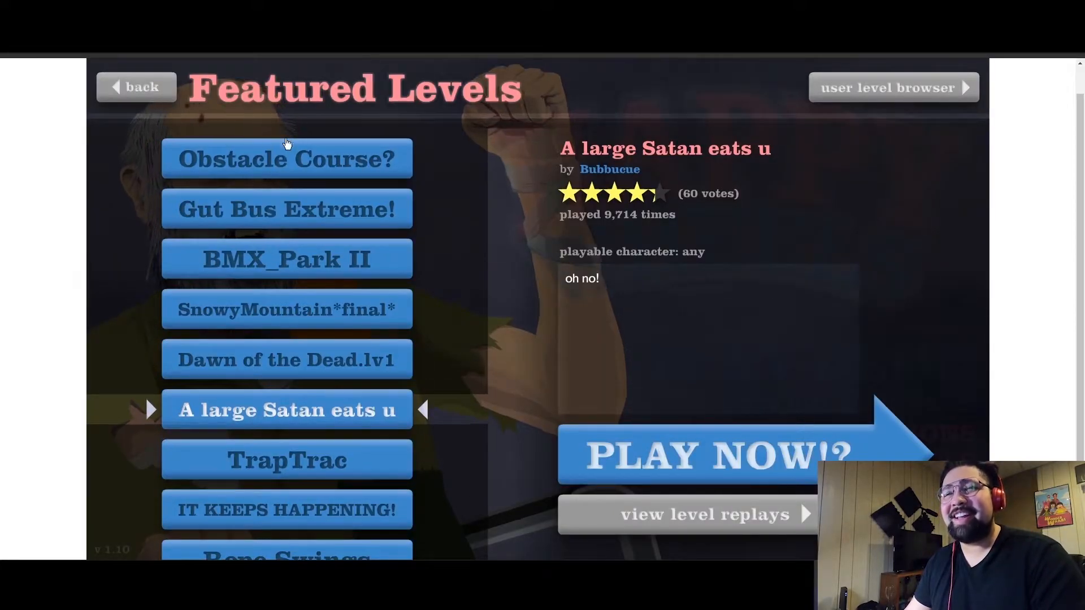
left_click(286, 159)
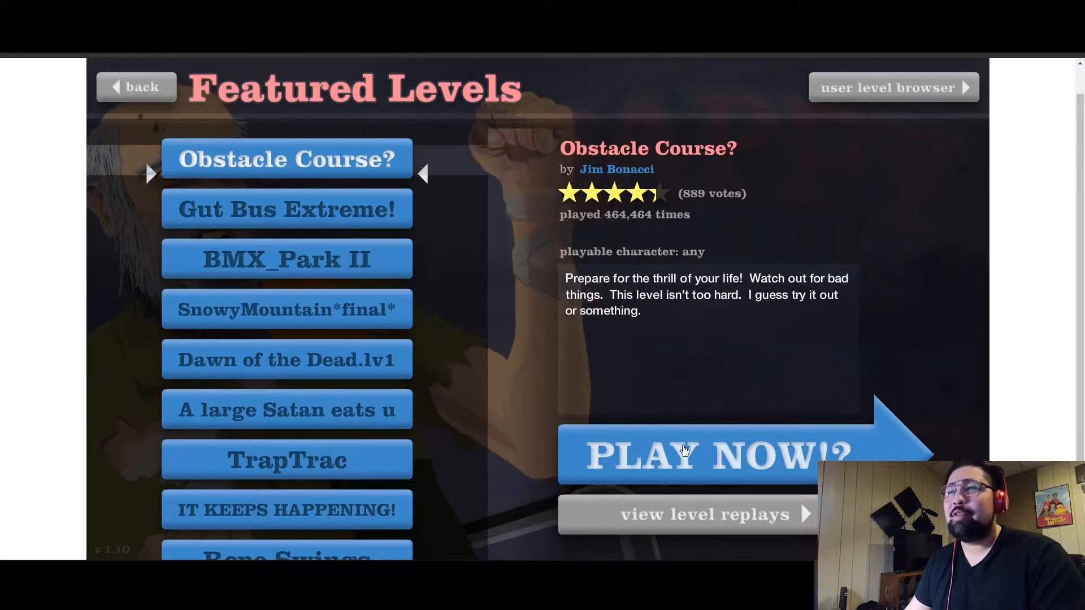
left_click(684, 455)
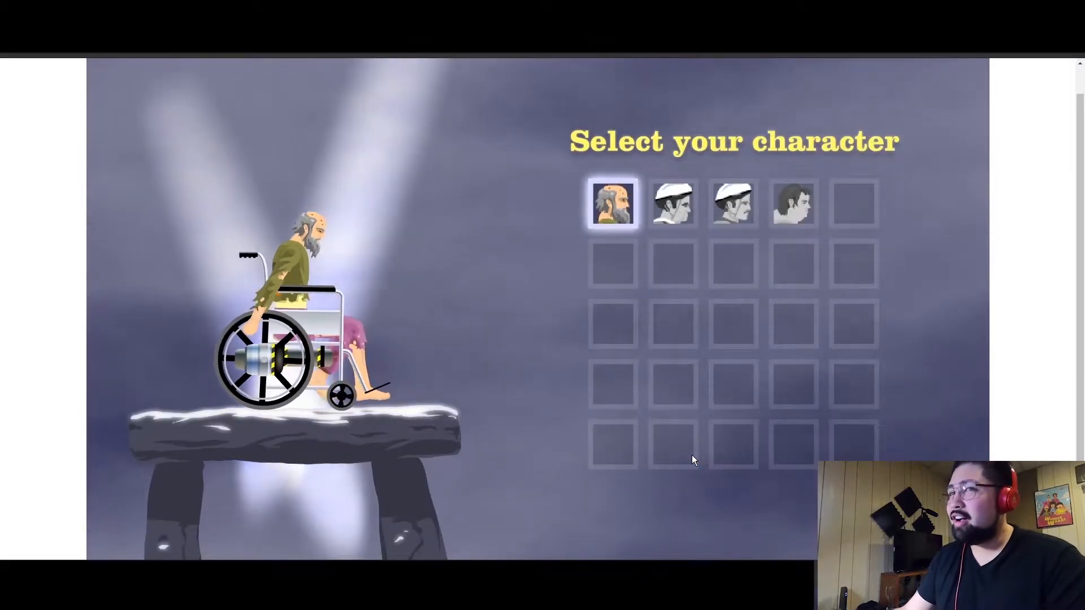
Step: Pick the wheelchair man and complete 'Obstacle Course?' in 128.40 seconds
left_click(613, 211)
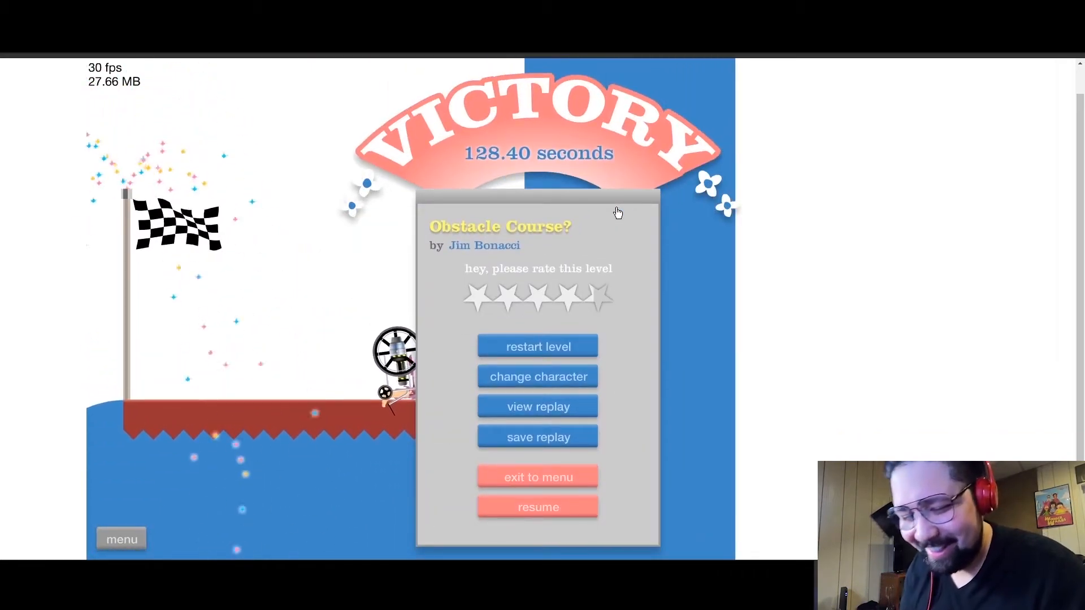
mouse_move(613, 475)
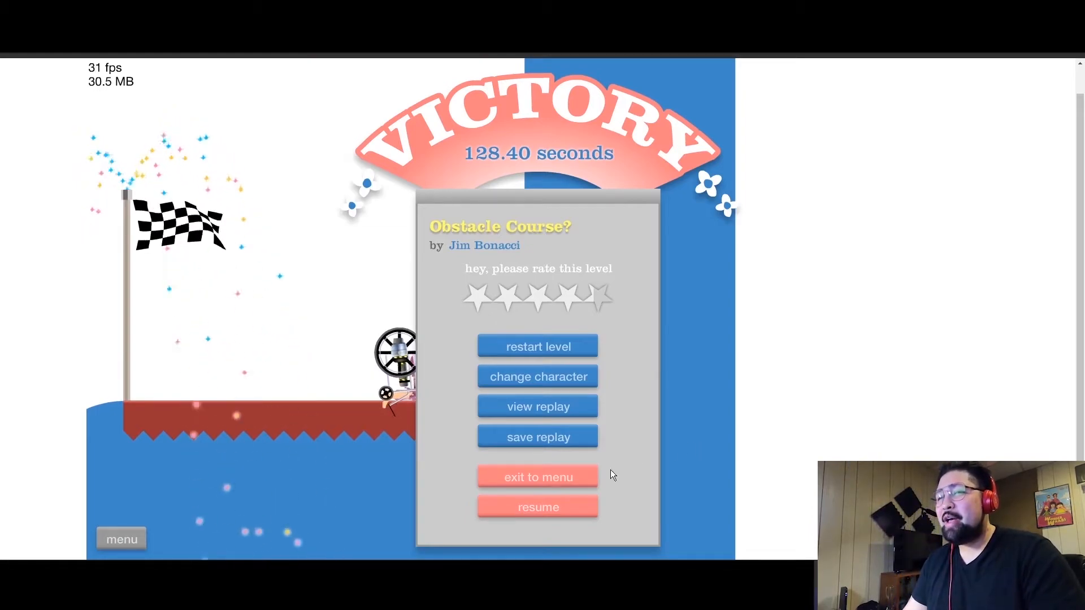
mouse_move(571, 479)
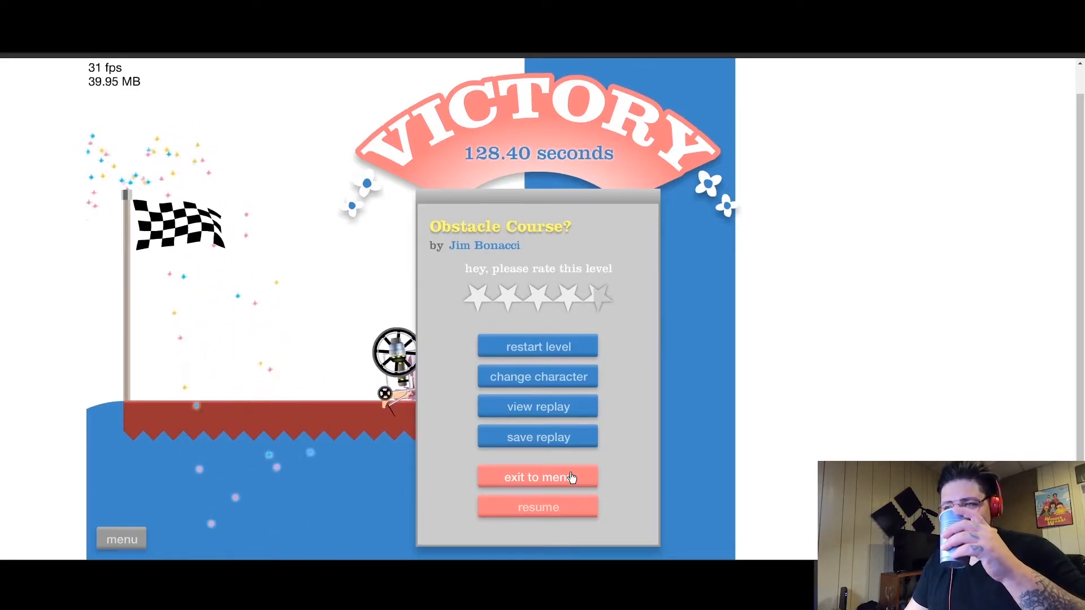
Step: Exit the 'Obstacle Course?' victory screen back to the Featured Levels list
left_click(538, 477)
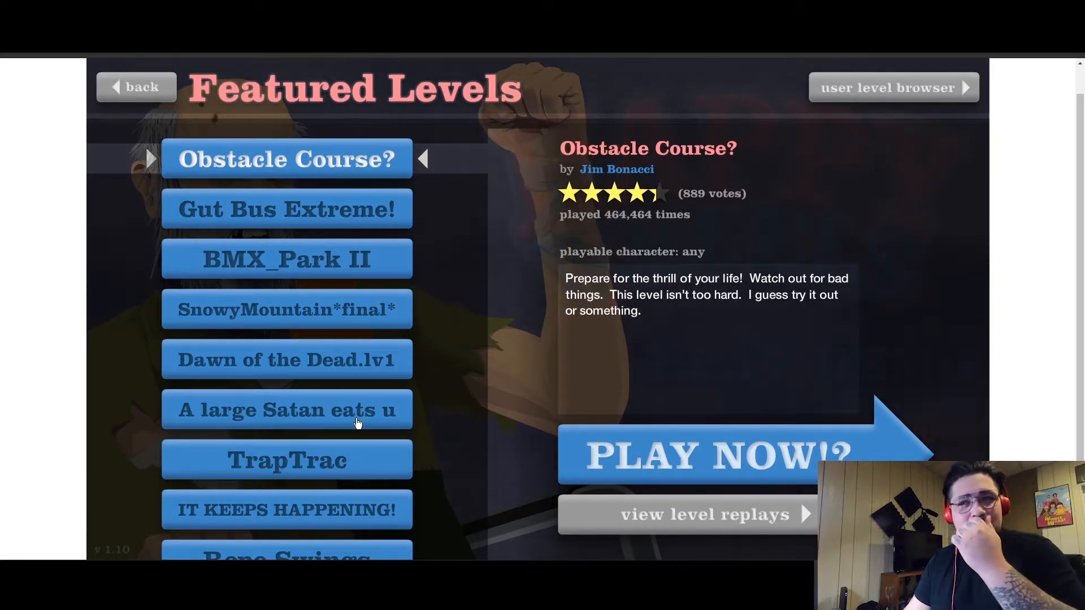
Step: Select and launch 'Dawn of the Dead.lv1', then resume play from the pause menu
left_click(286, 359)
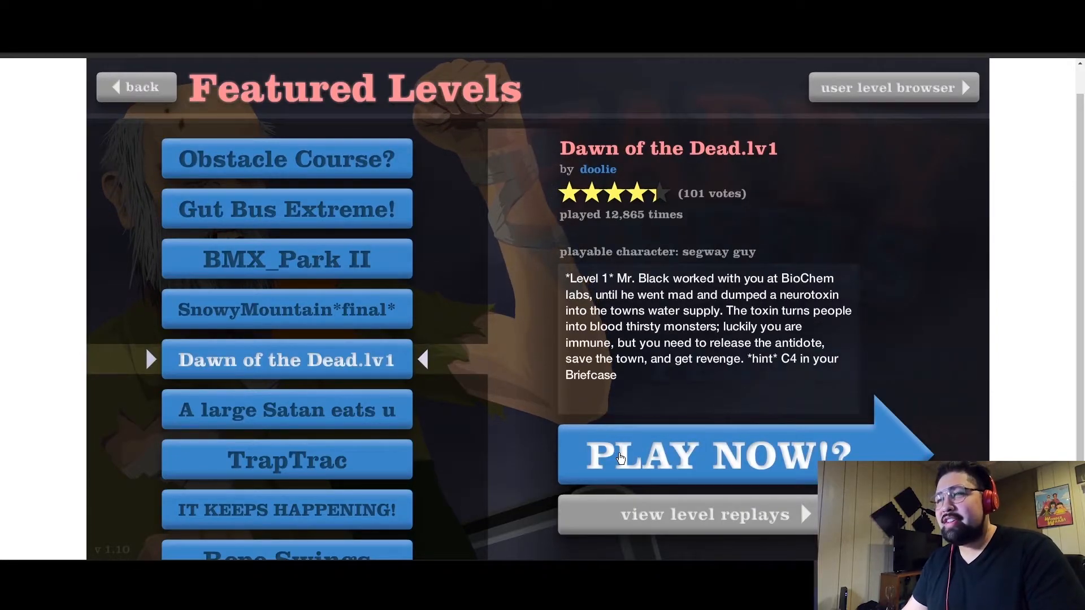
left_click(671, 456)
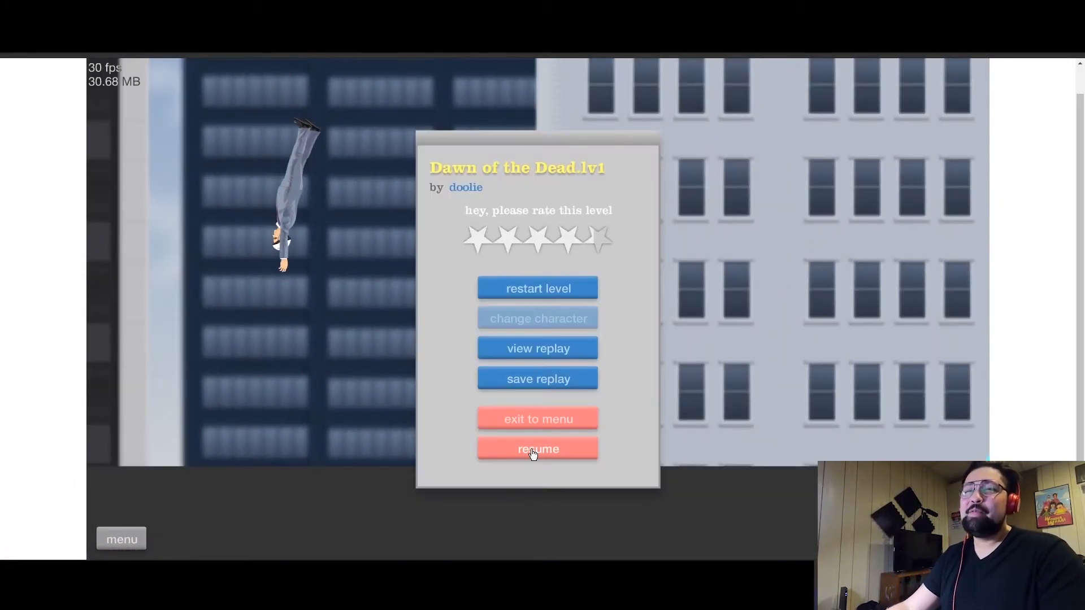
left_click(537, 449)
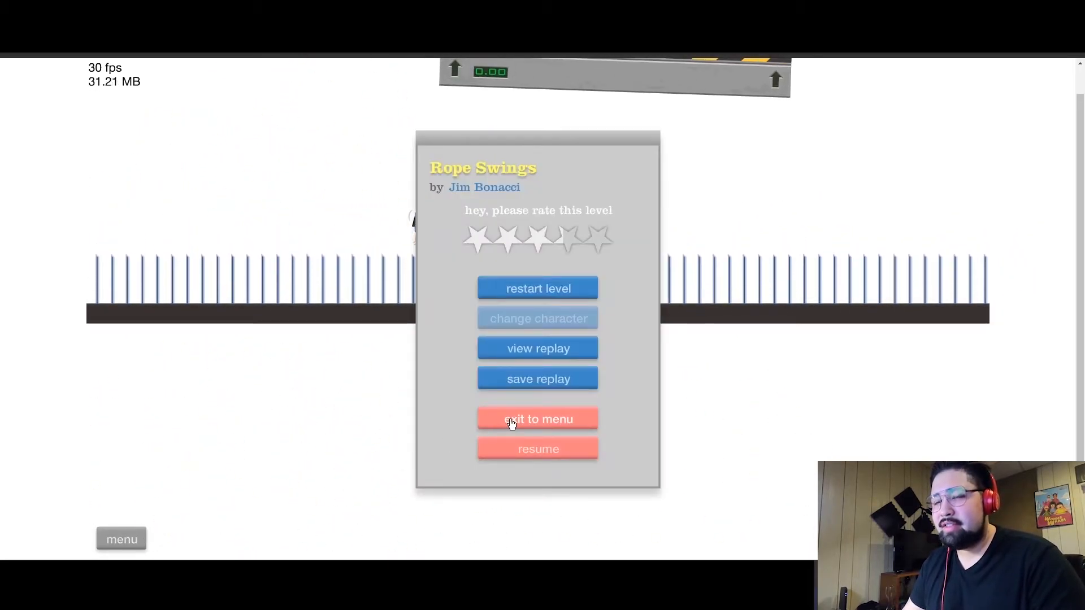
Step: Use the Rope Swings pause menu buttons, then exit back to Featured Levels
left_click(538, 419)
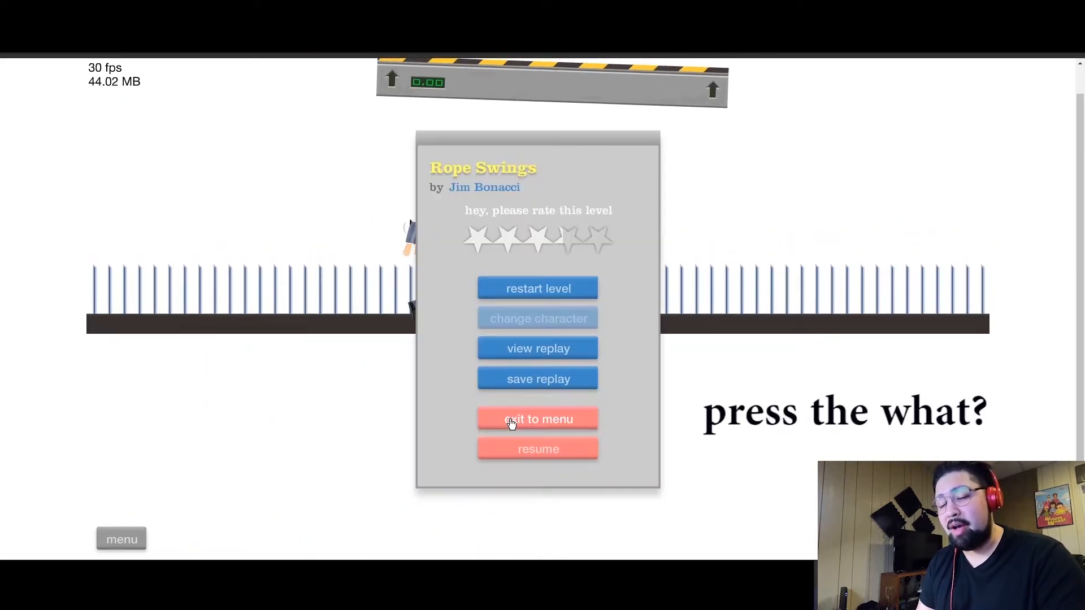
left_click(511, 418)
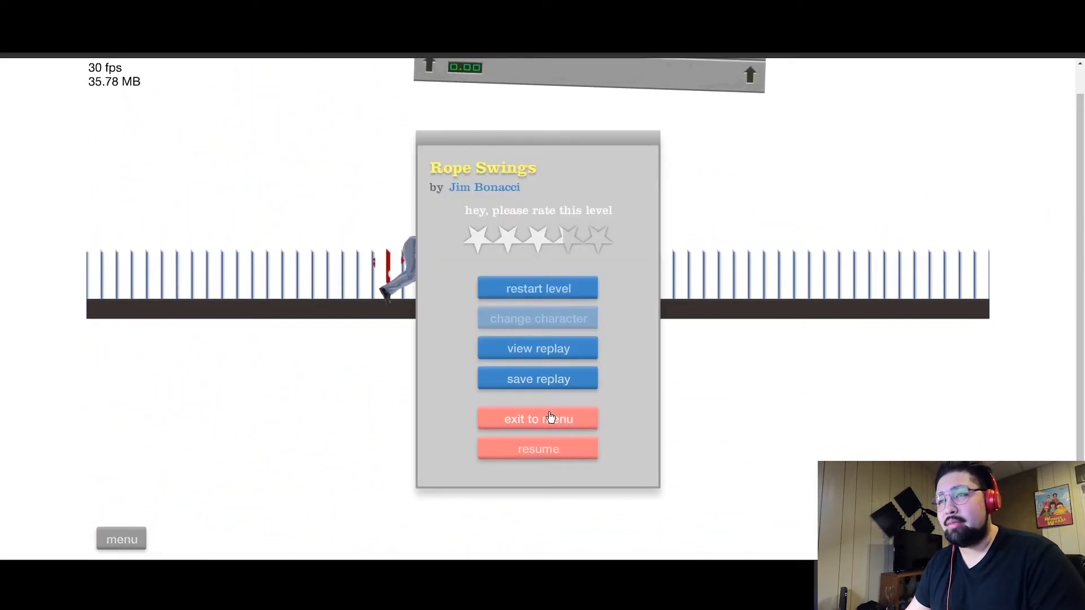
left_click(538, 419)
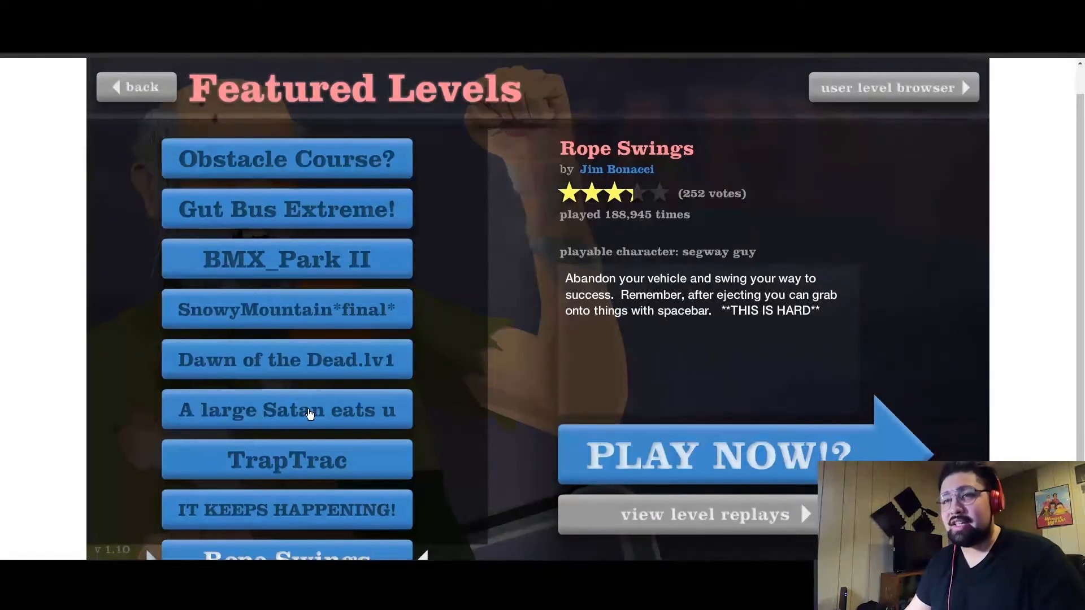
Step: View SnowyMountain*final* details, launch BMX_Park II, and resume it twice from pause
left_click(287, 309)
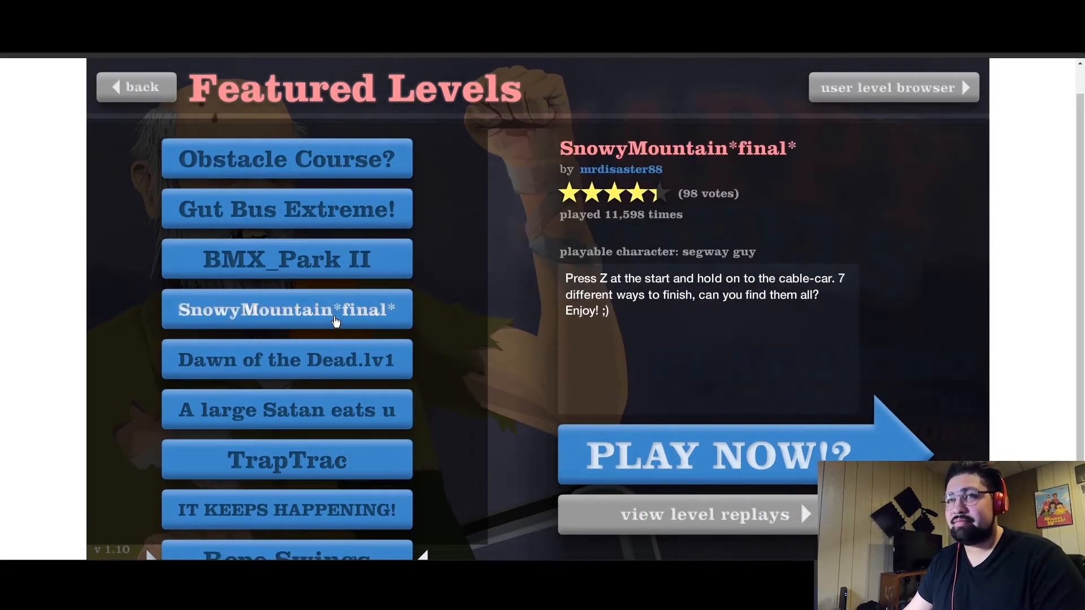
left_click(286, 259)
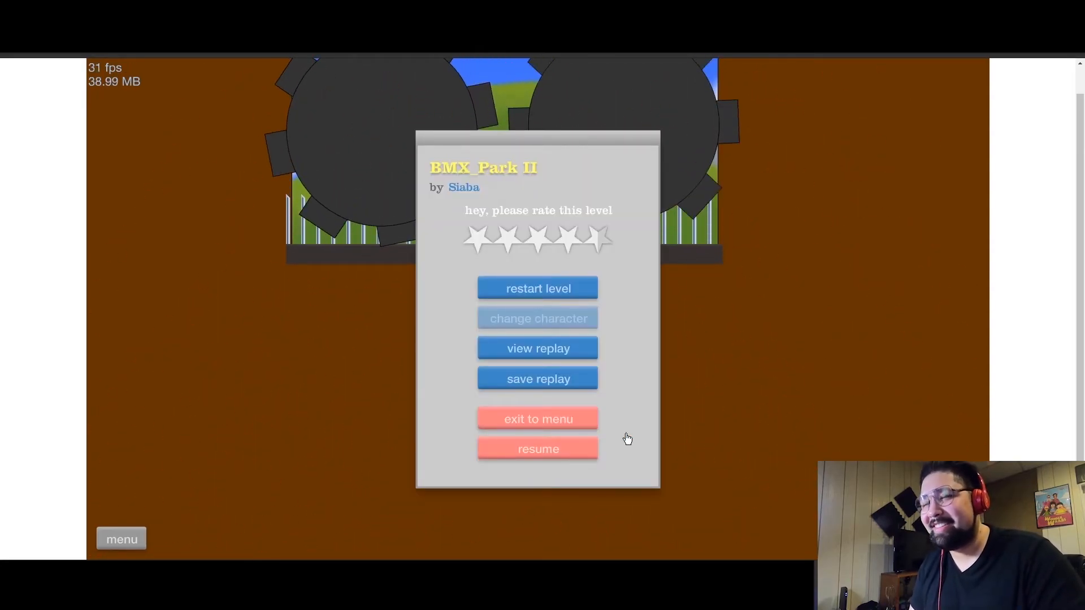
left_click(537, 449)
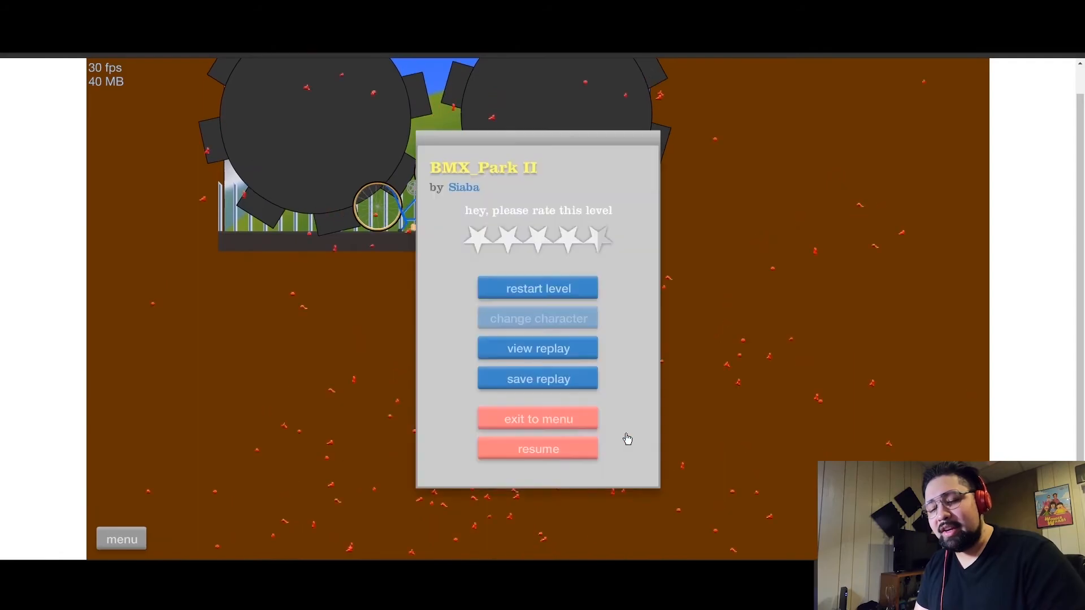
left_click(538, 448)
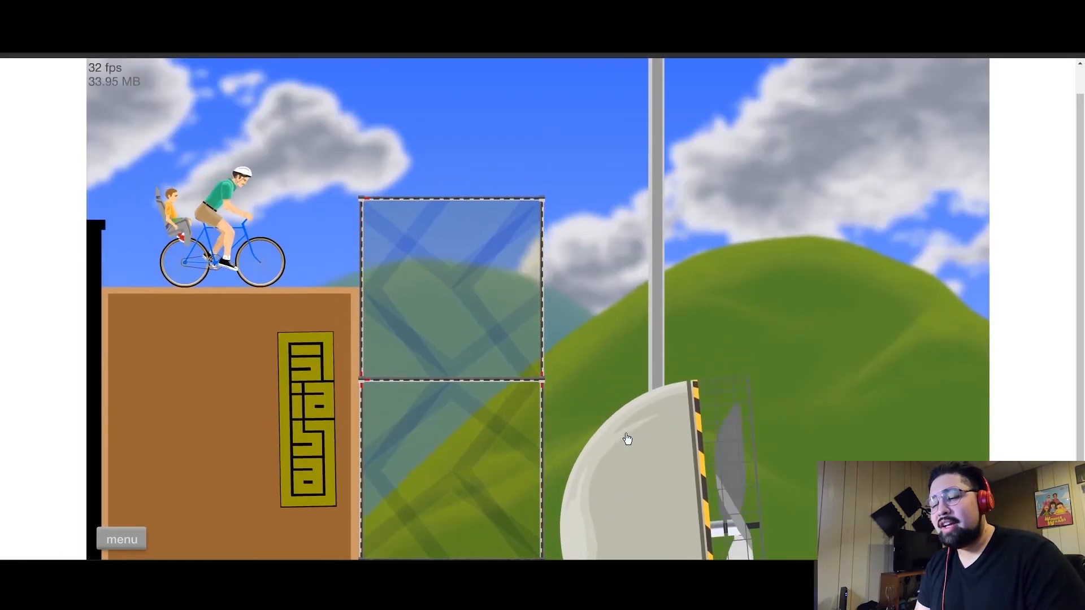